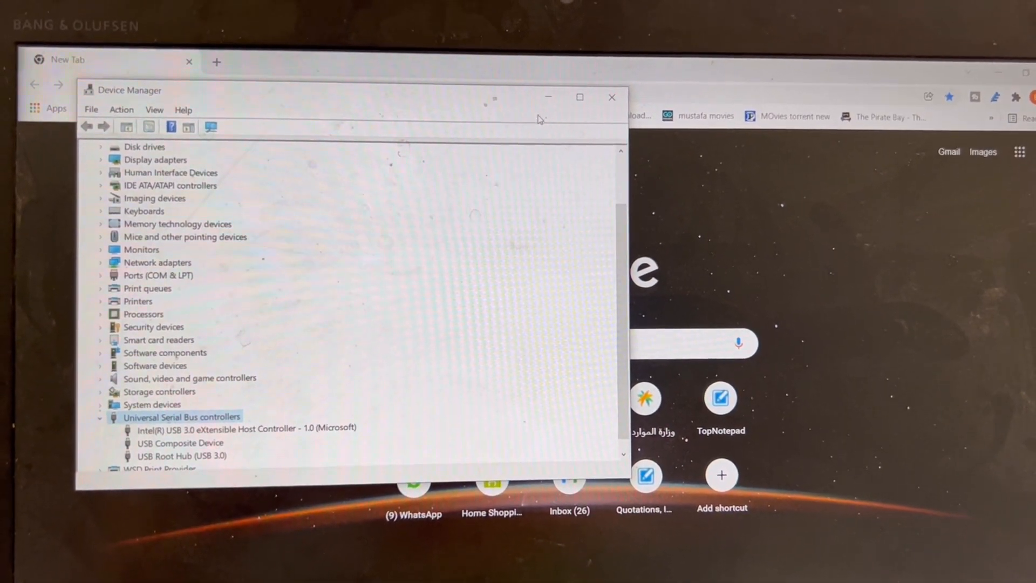
Step: Set Device Manager aside to reach the M605's web page at 192.168.10.105
left_click(611, 97)
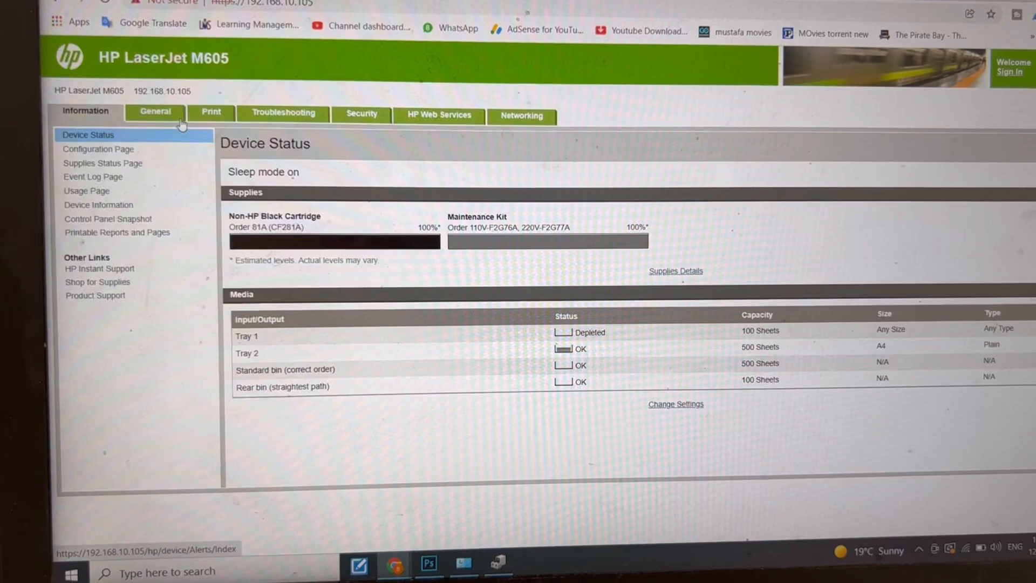
Step: Review the Configuration Page's security details, where Device USB is listed as Disabled
left_click(98, 149)
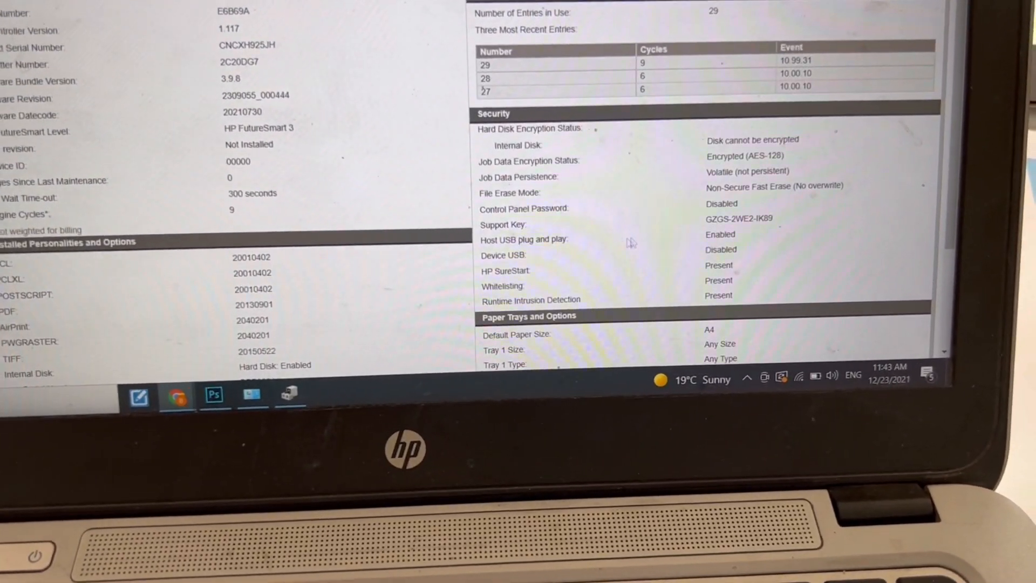
scroll("down", 3)
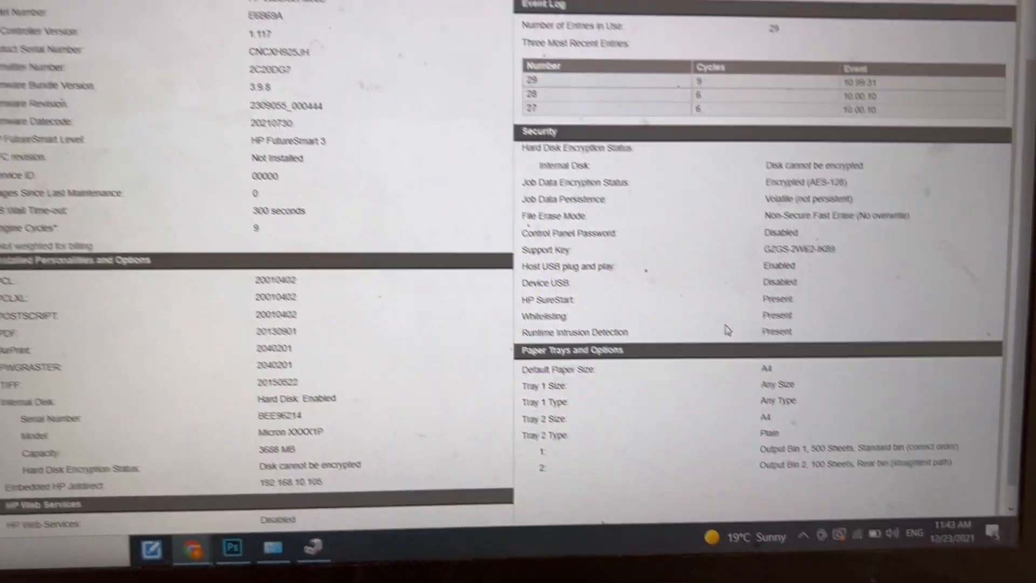
scroll("up", 3)
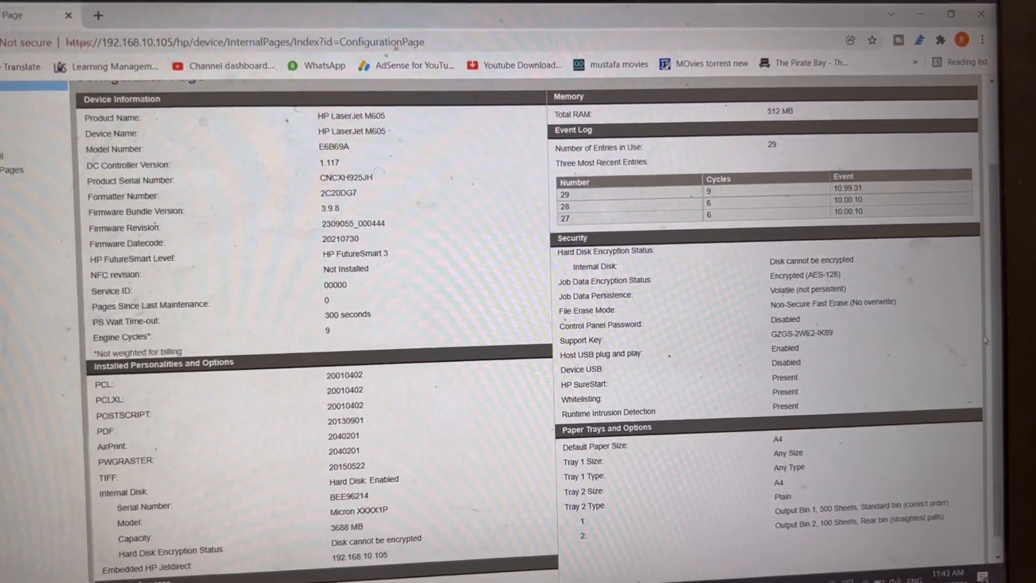
scroll("up", 3)
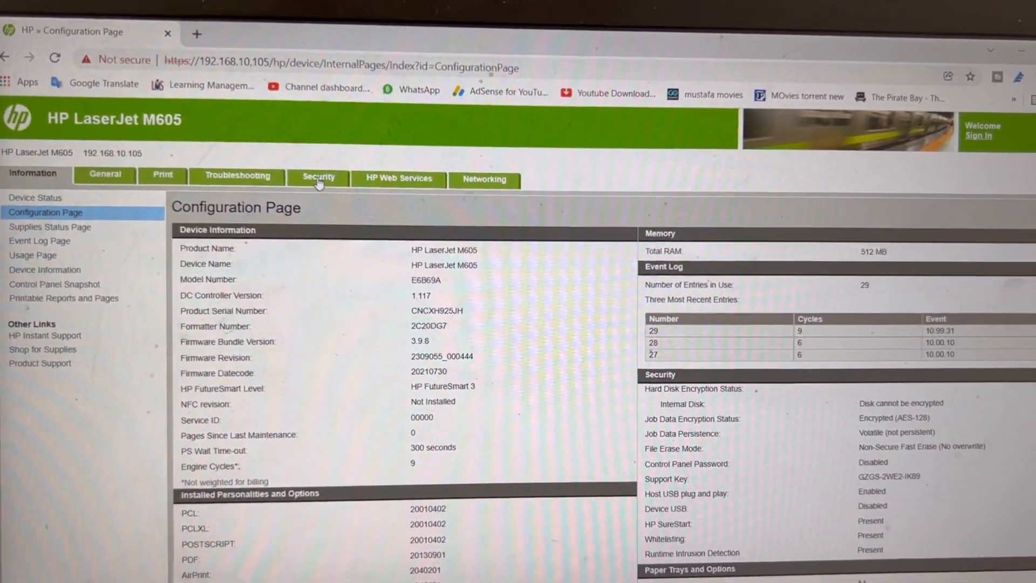
left_click(318, 176)
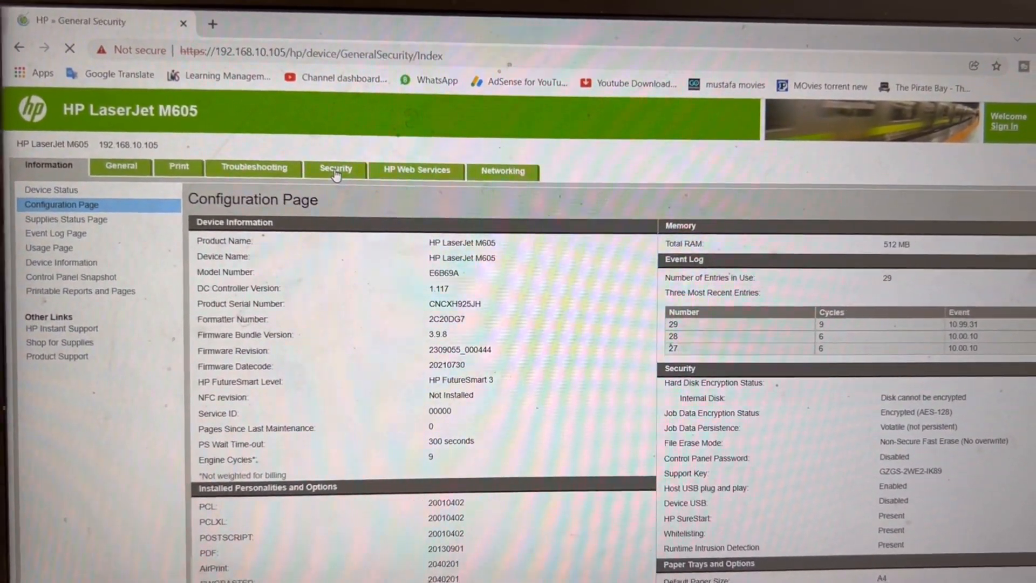
Step: Enable Device USB under Hardware Ports on the General Security page
left_click(335, 170)
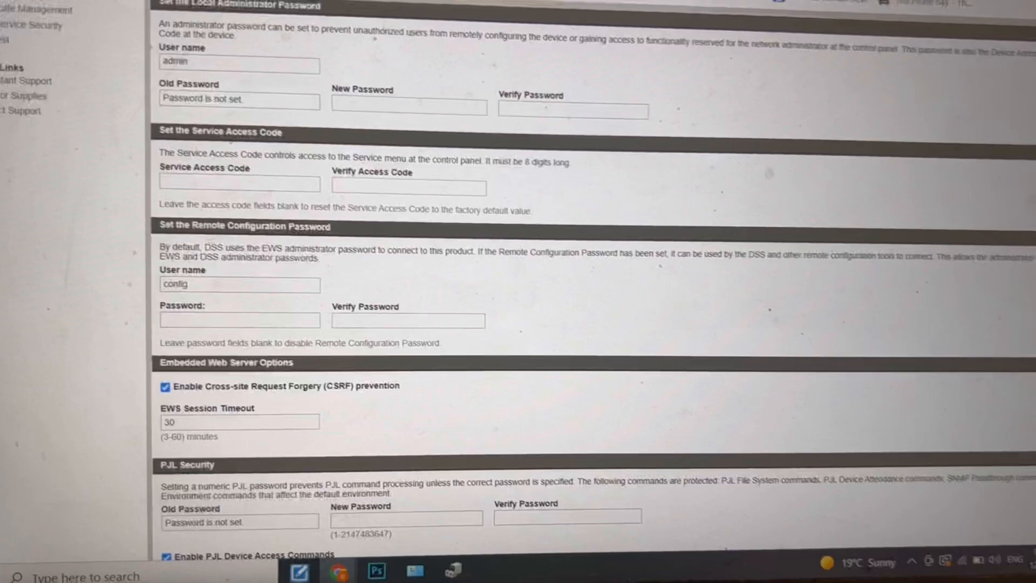
scroll("down", 3)
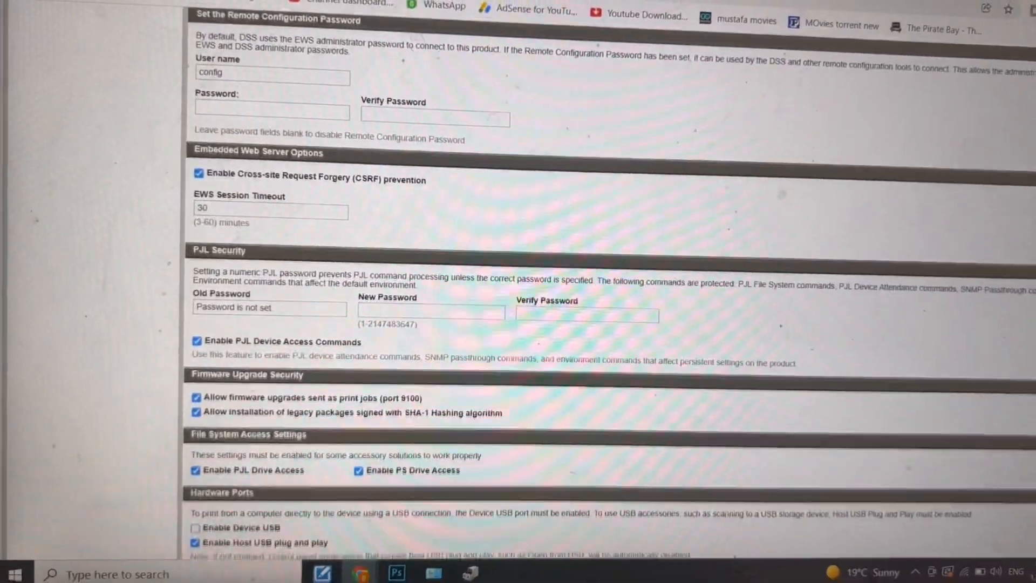
scroll("down", 3)
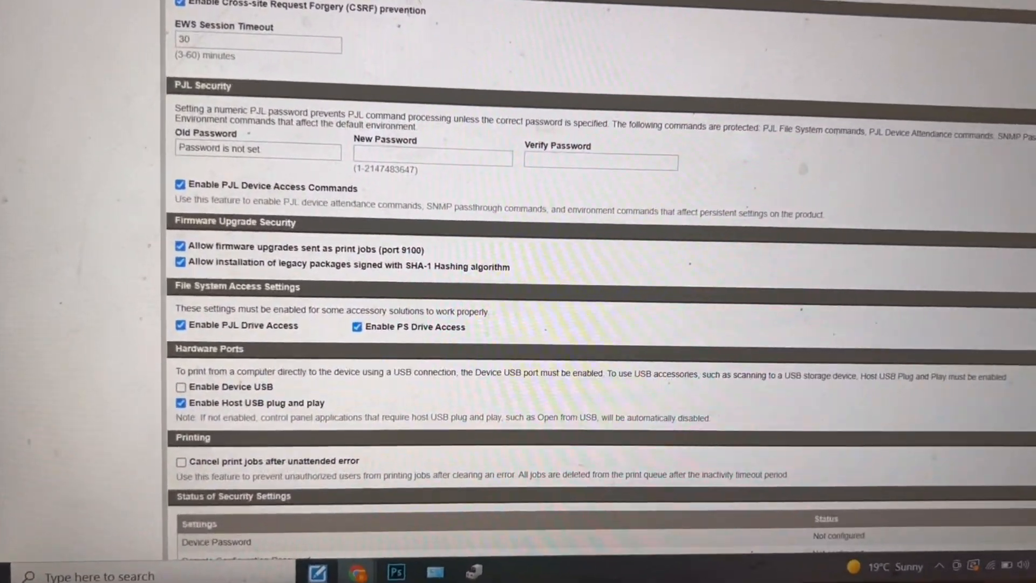
scroll("up", 3)
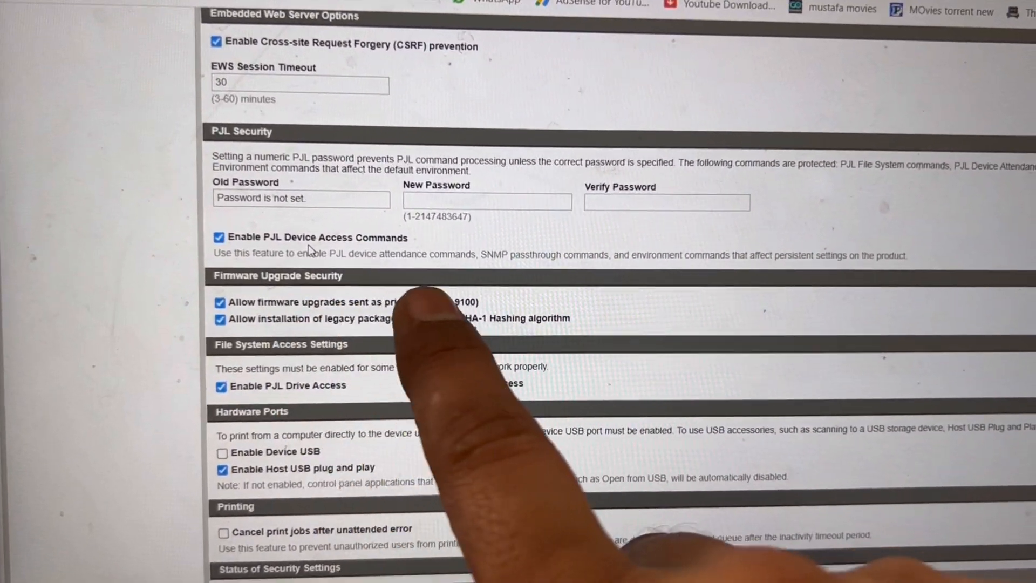
scroll("down", 3)
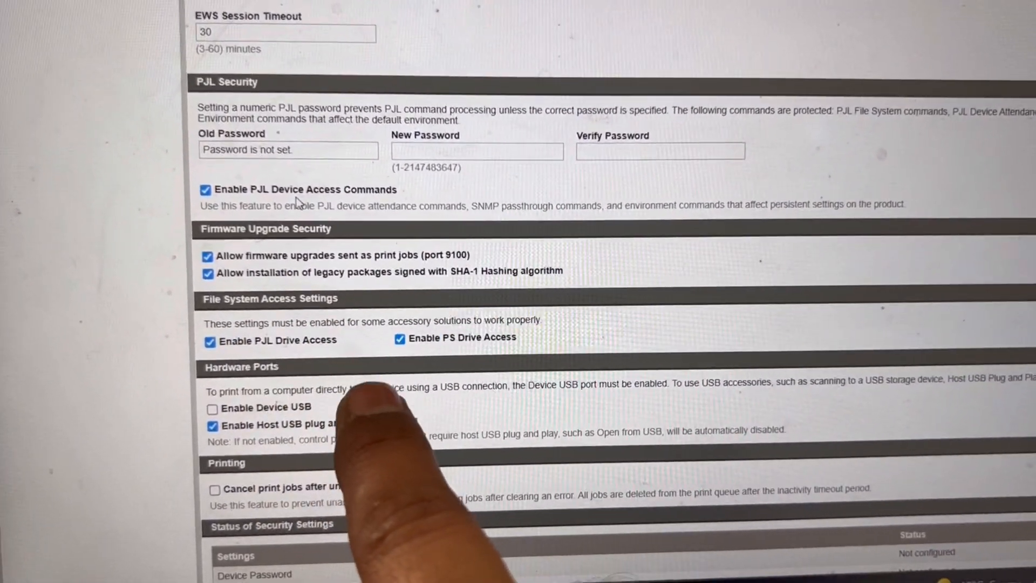
scroll("up", 3)
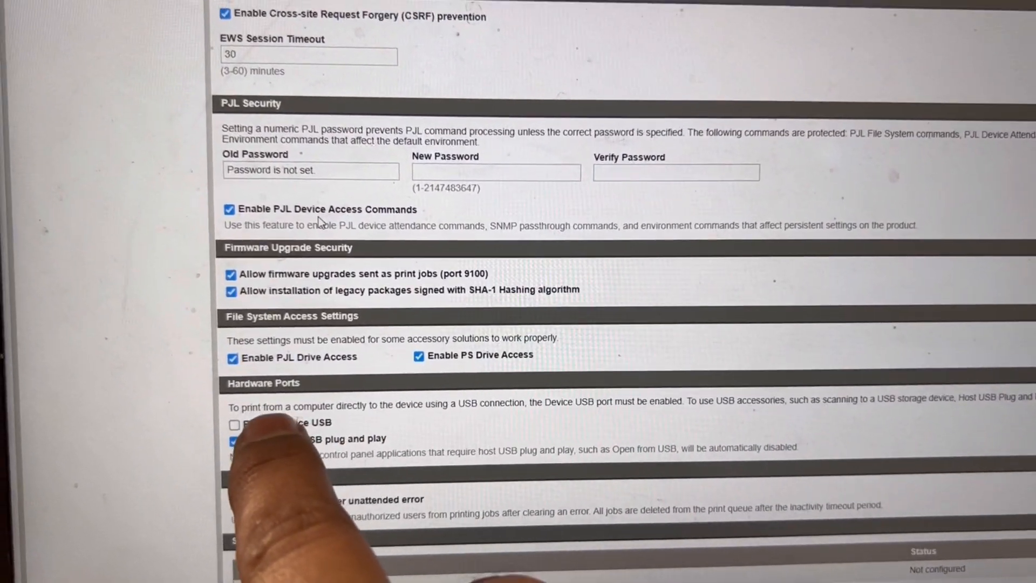
scroll("down", 3)
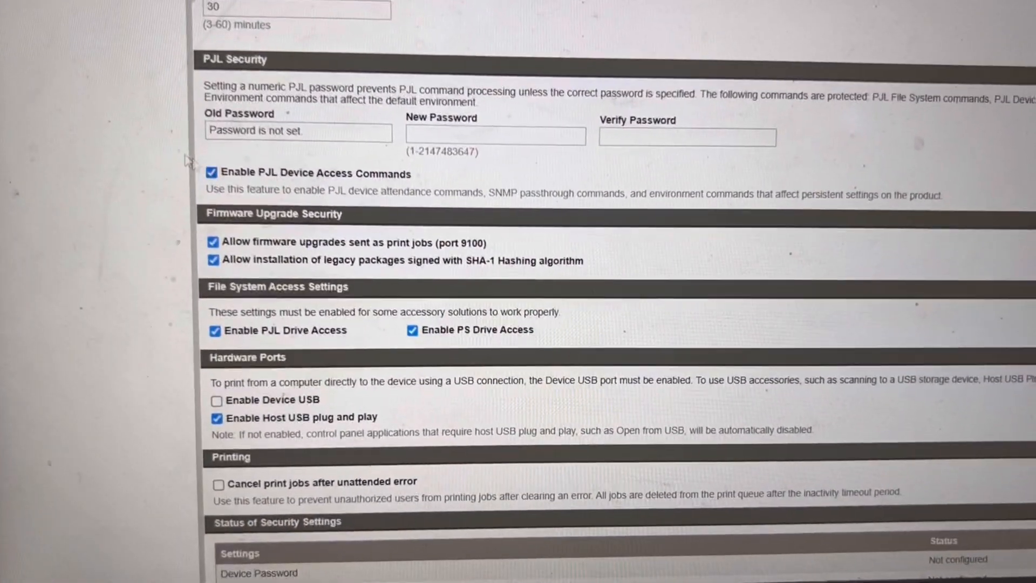
scroll("up", 3)
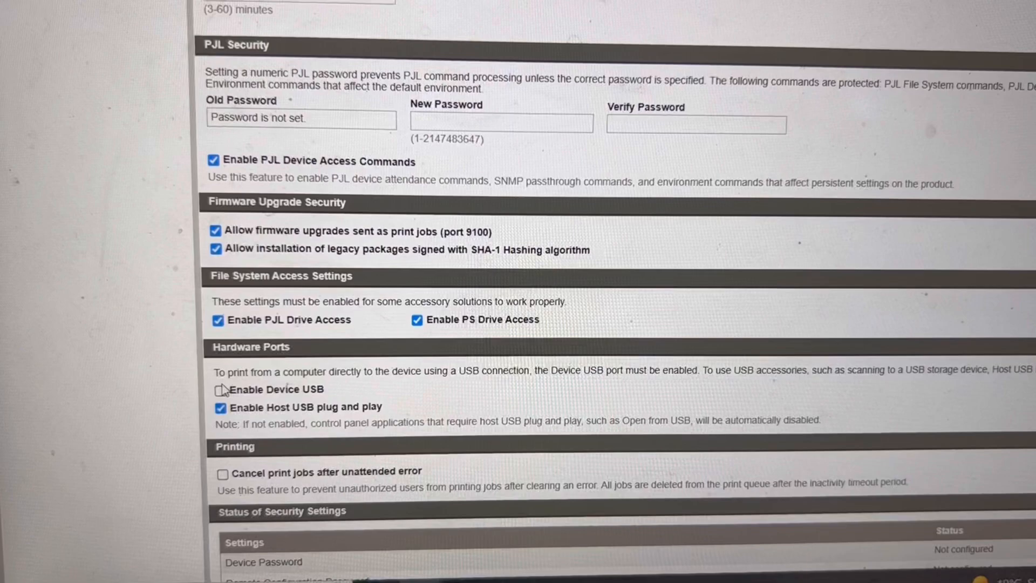
left_click(220, 388)
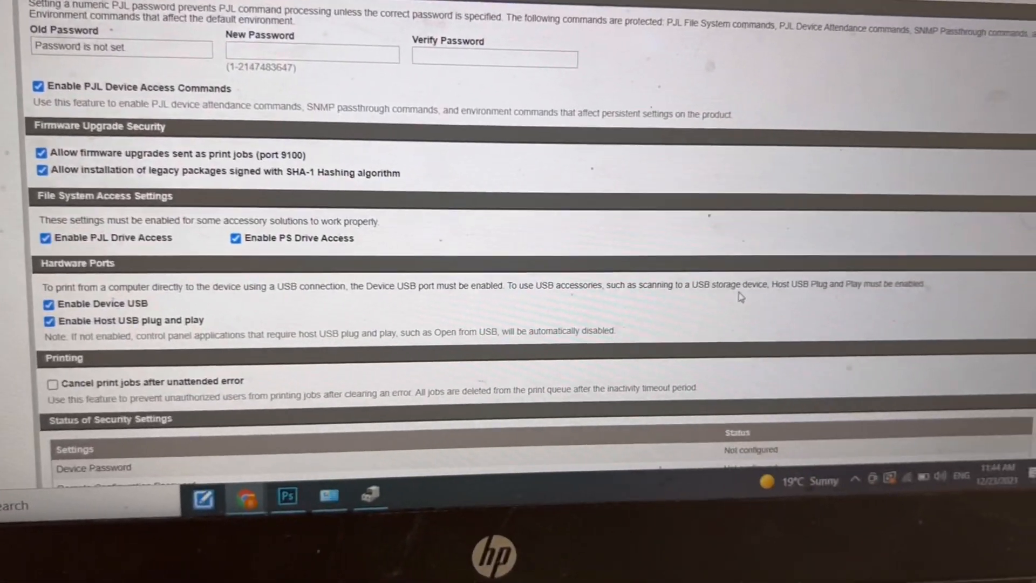
Step: Apply the updated security settings
scroll("up", 3)
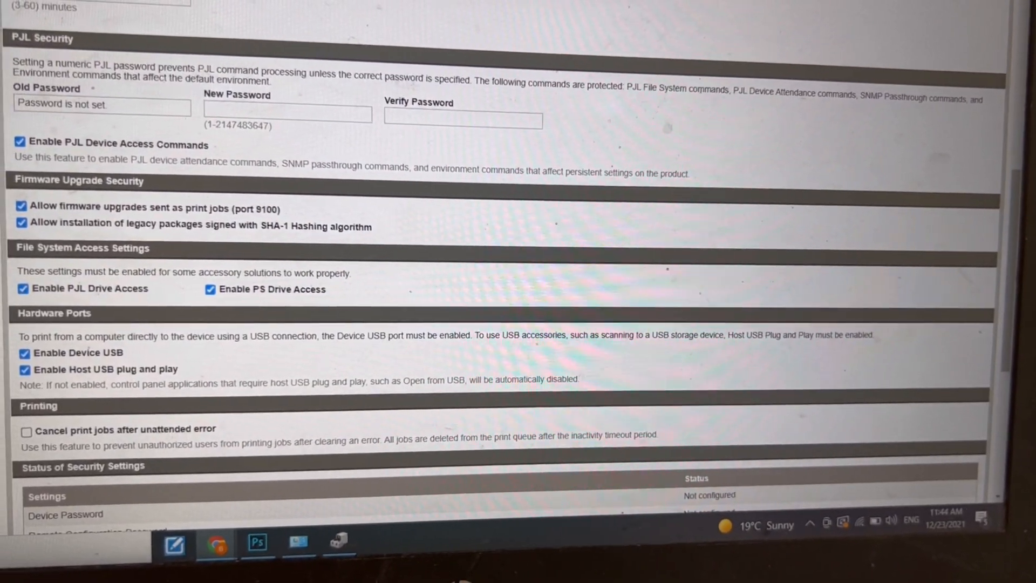
scroll("down", 3)
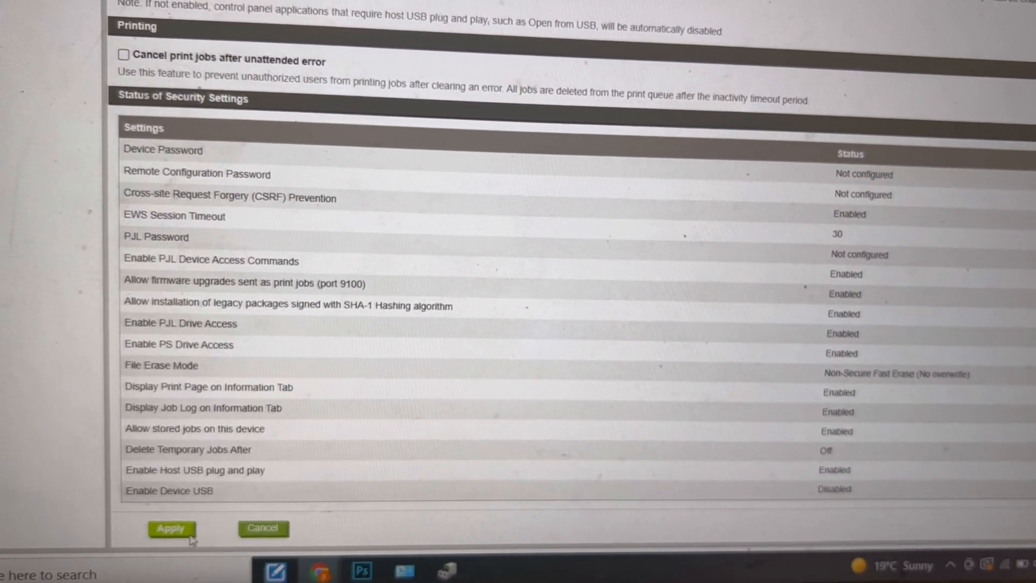
scroll("up", 3)
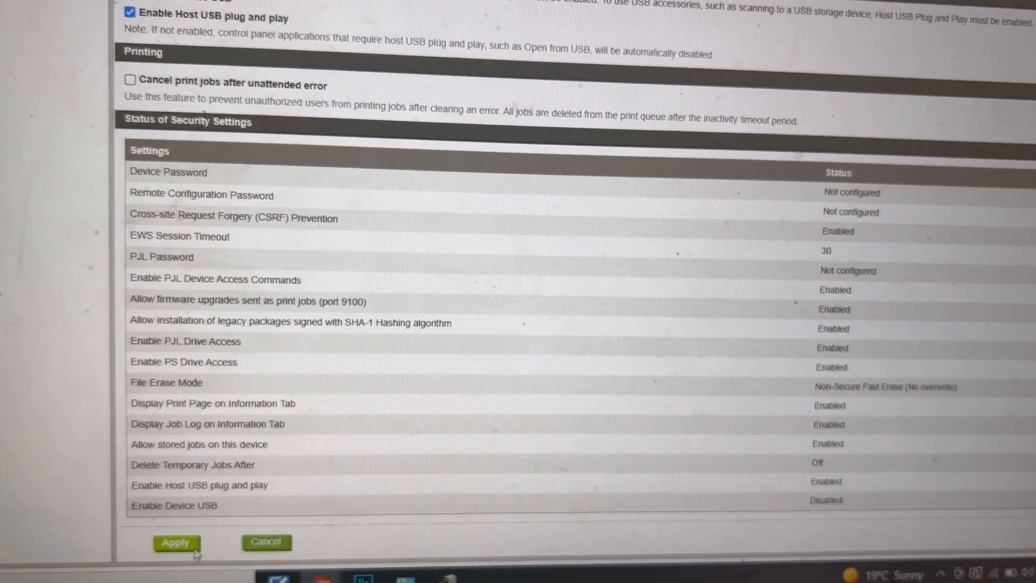
left_click(175, 541)
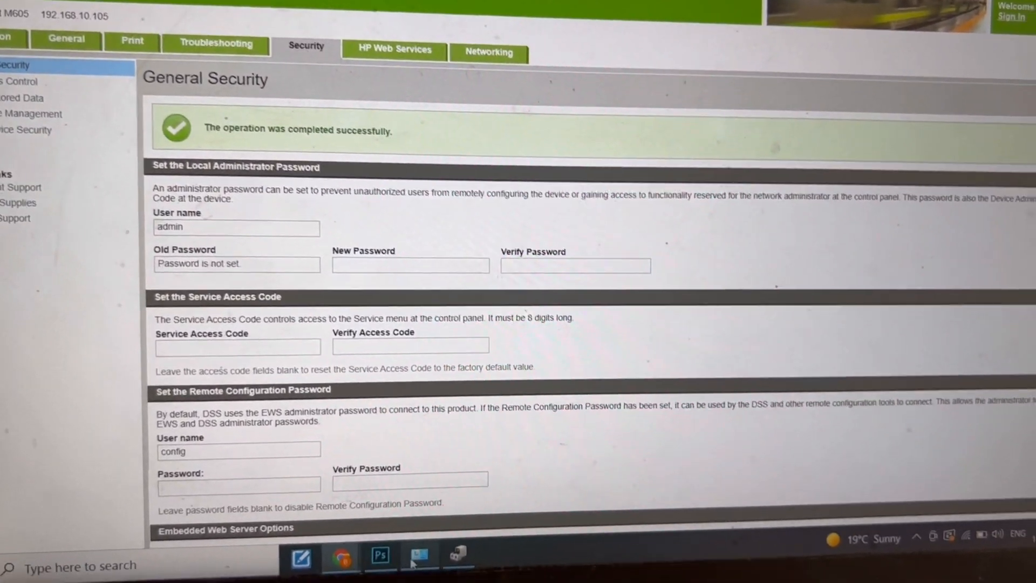
Step: Bring up Devices and Printers, listing the two HP LaserJet M605 entries
left_click(417, 555)
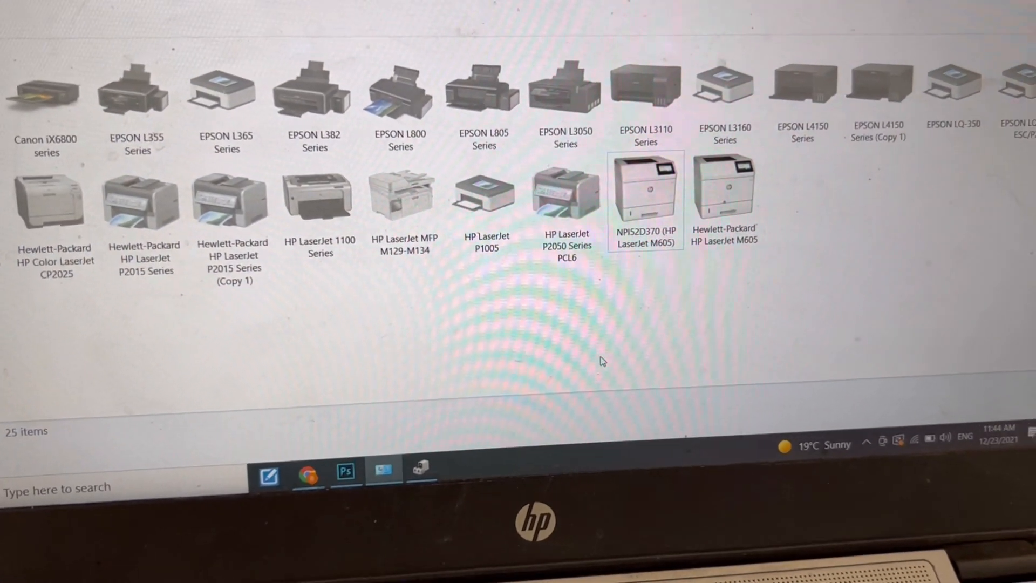
Step: Reopen Device Manager and find four HP Printer (BIDI) entries plus USB Printing Support
left_click(724, 218)
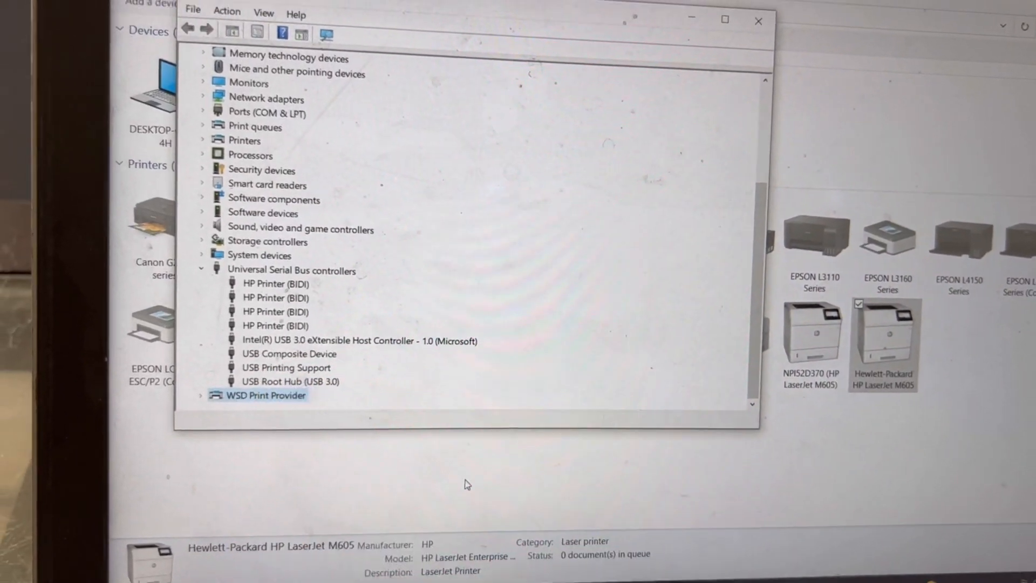
left_click(276, 297)
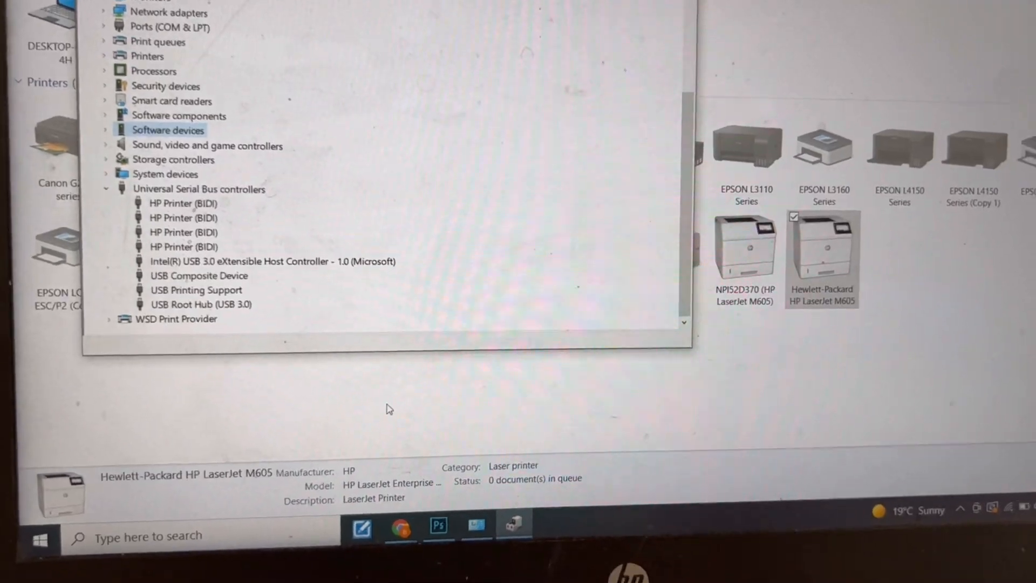
Step: Print a test page from the Hewlett-Packard HP LaserJet M605's printer properties
right_click(717, 171)
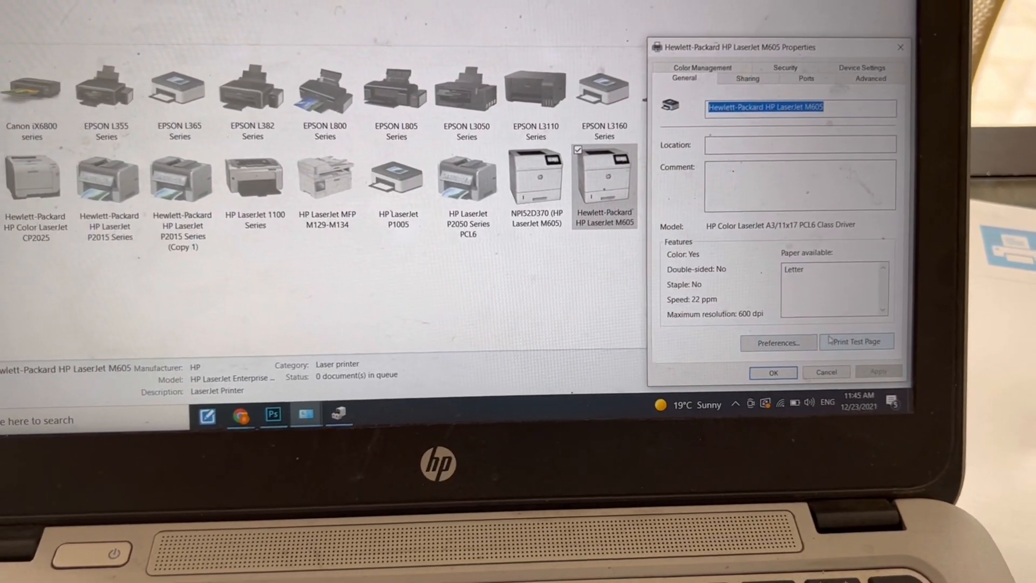
left_click(857, 341)
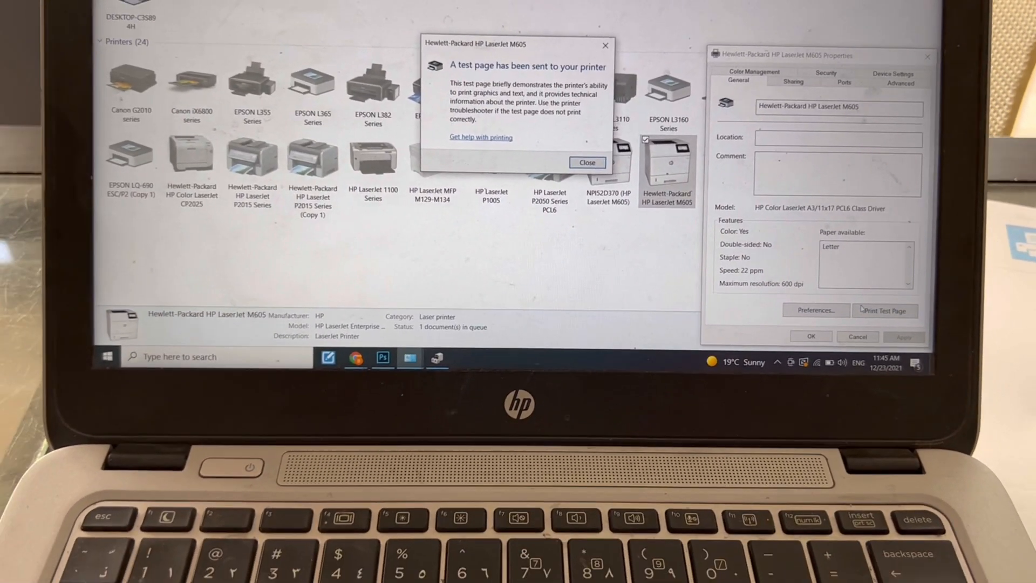